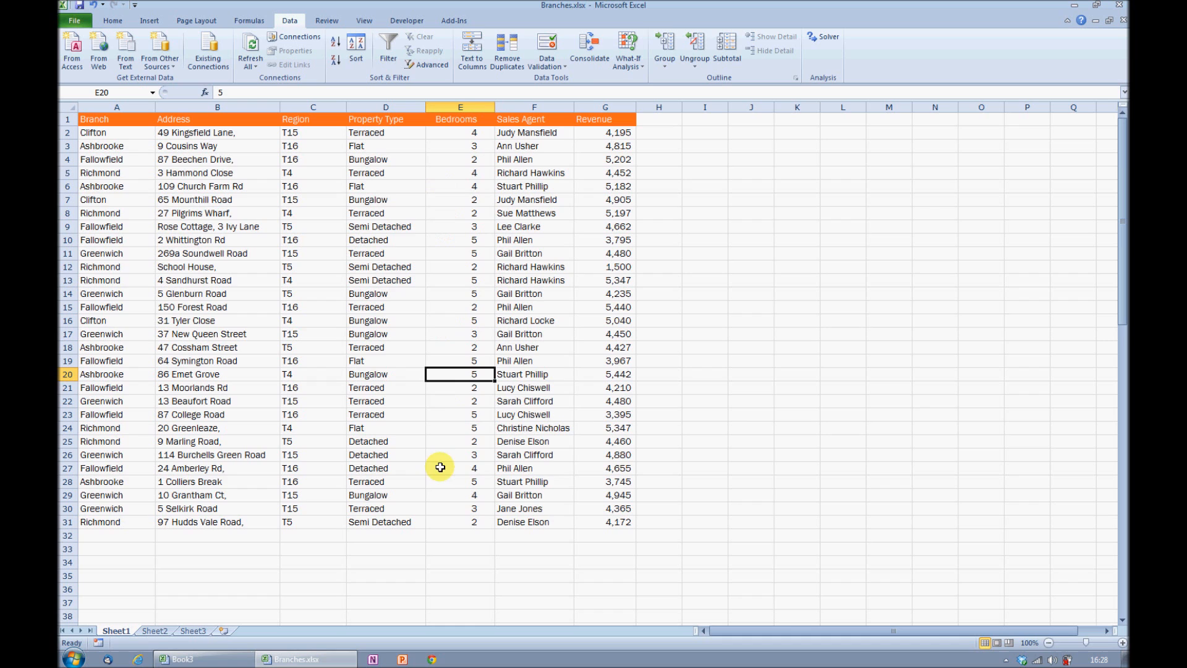
Step: Select the Bedrooms cell E32 and bring up its Data Validation settings
click(460, 534)
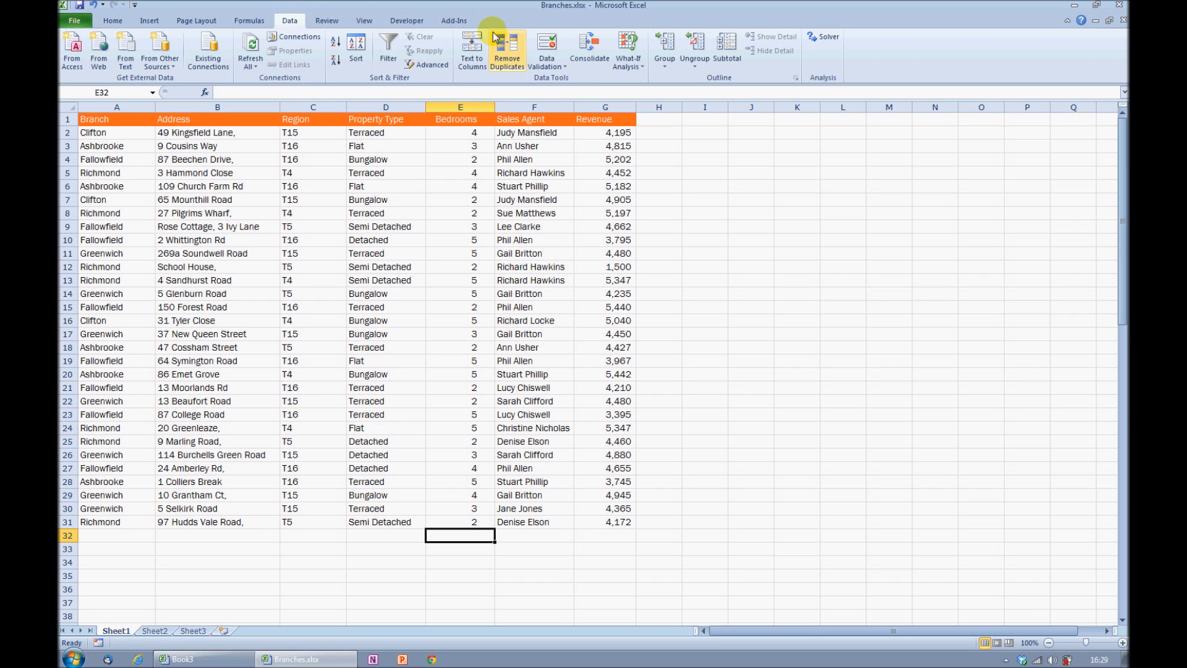
mouse_move(545, 50)
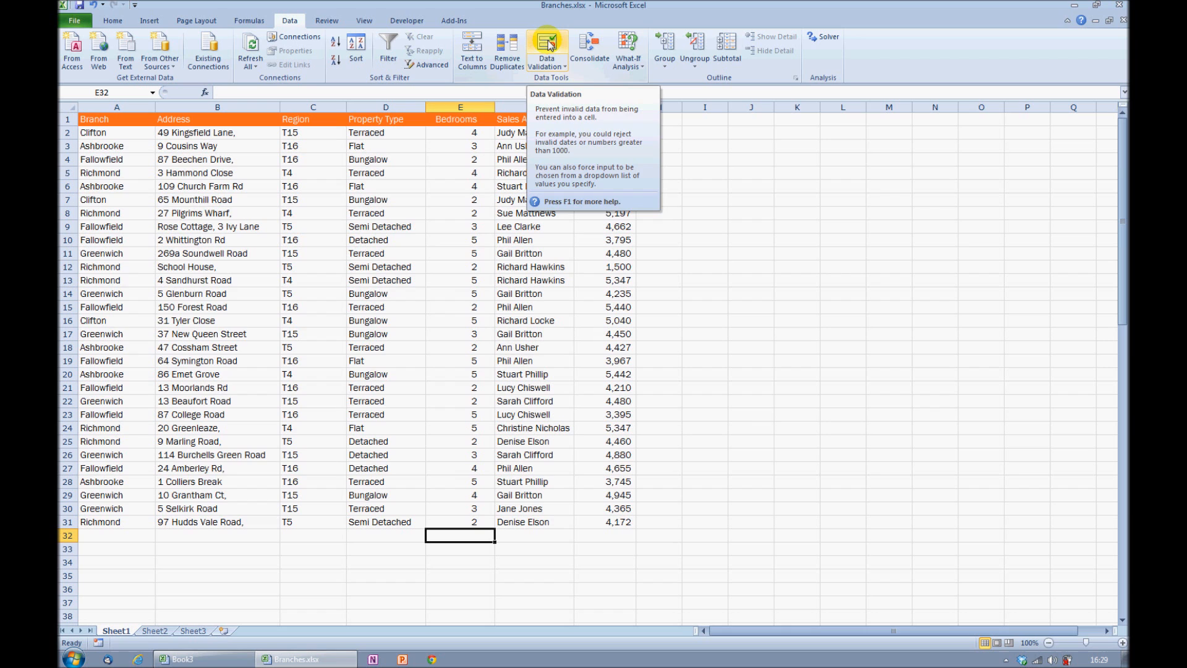
click(547, 45)
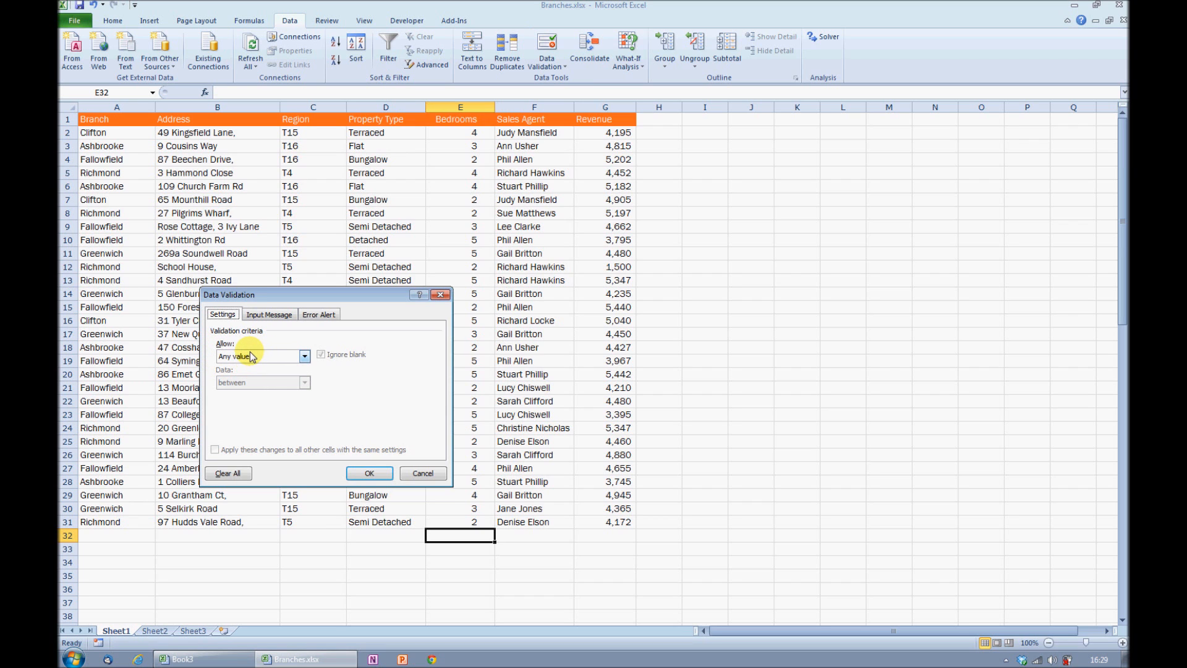
mouse_move(426, 522)
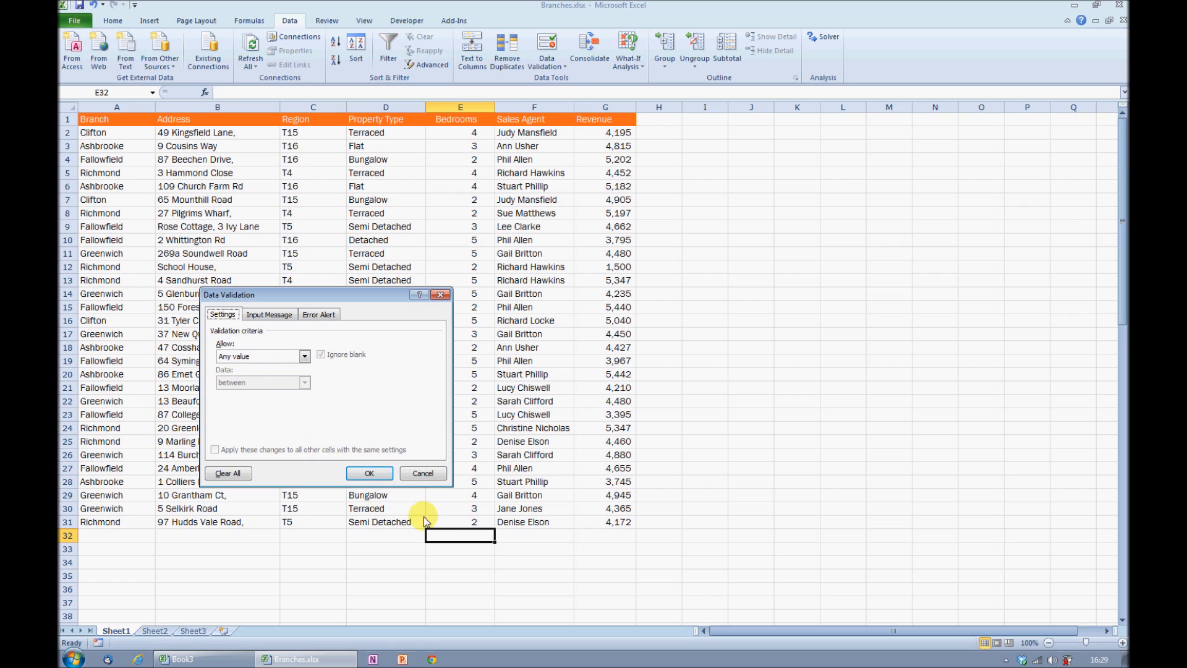
mouse_move(452, 534)
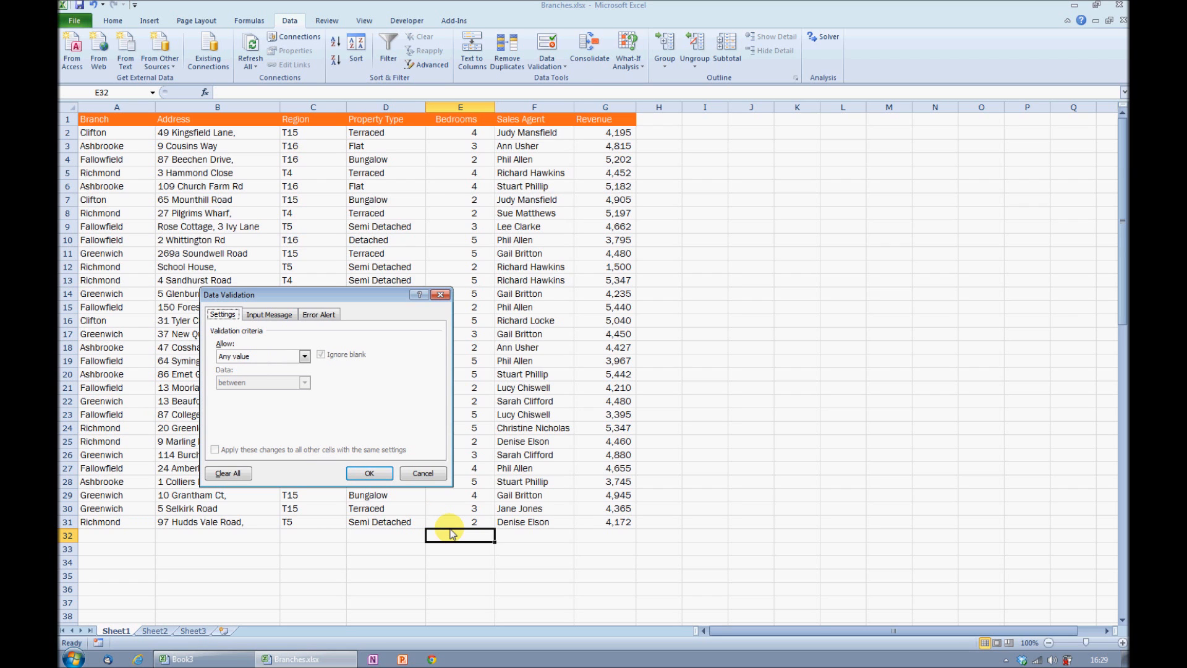
mouse_move(403, 500)
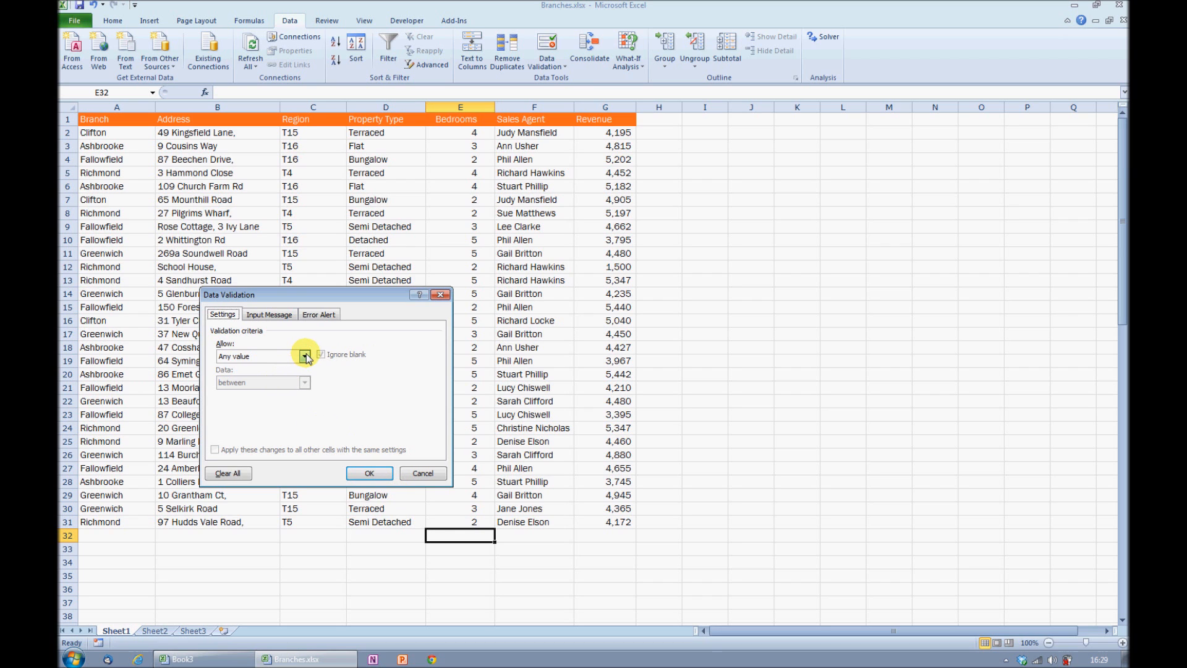
Step: Allow only whole numbers greater than a minimum of 0 and apply the rule
click(304, 356)
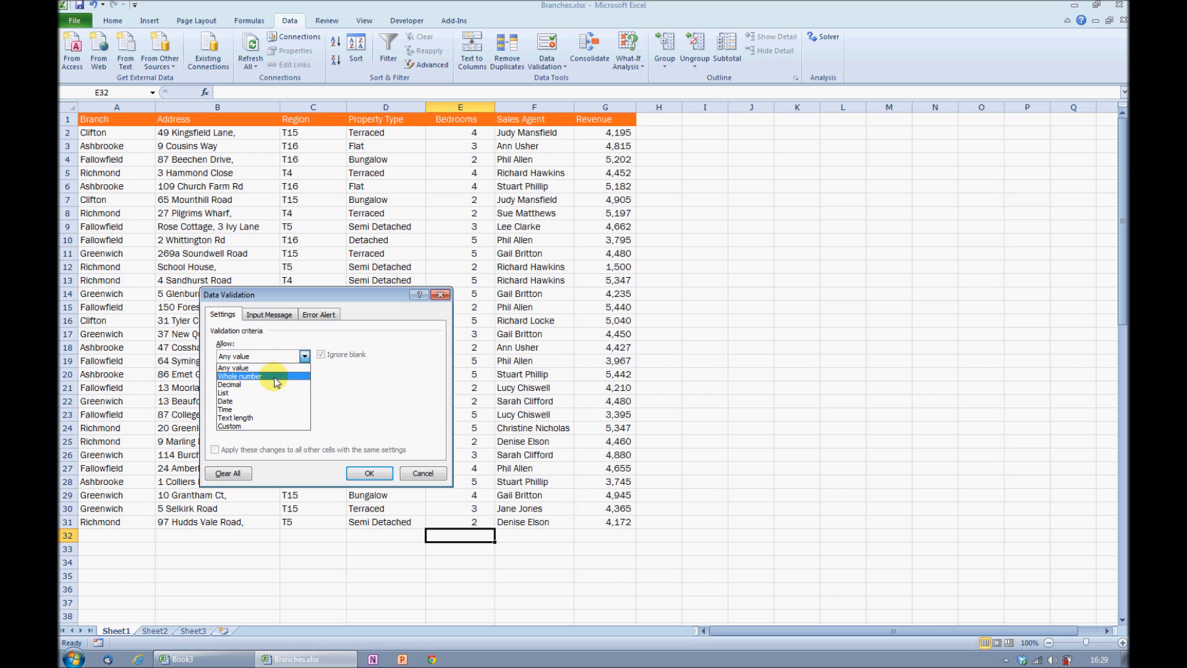
click(241, 376)
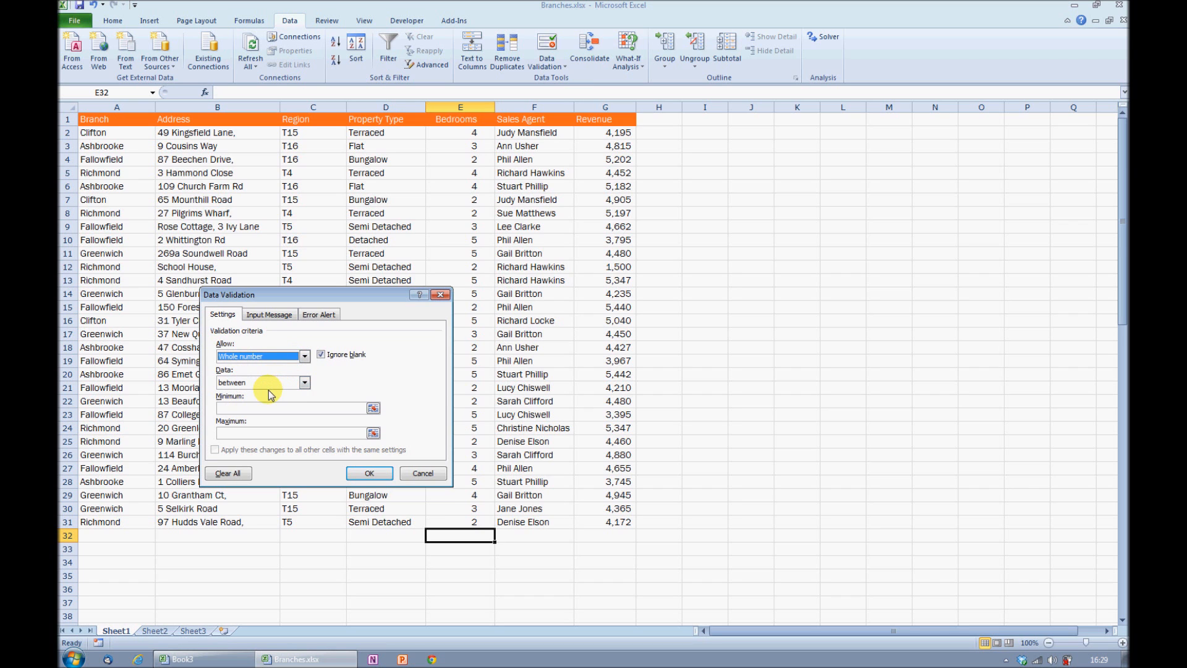
click(304, 382)
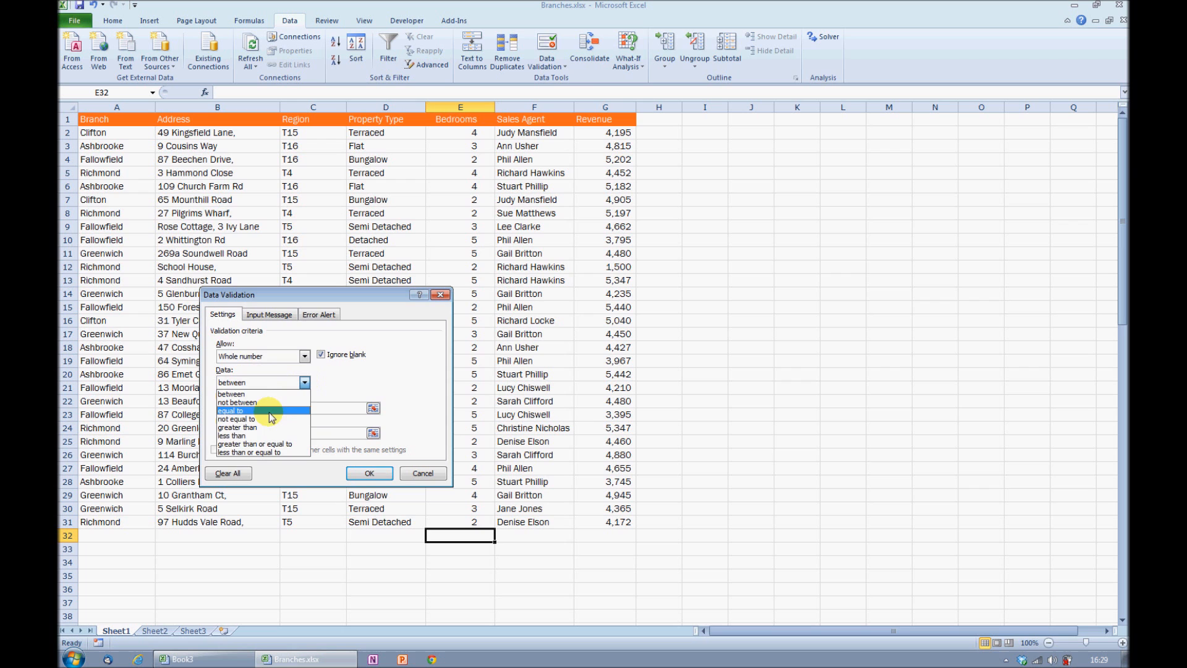
click(235, 427)
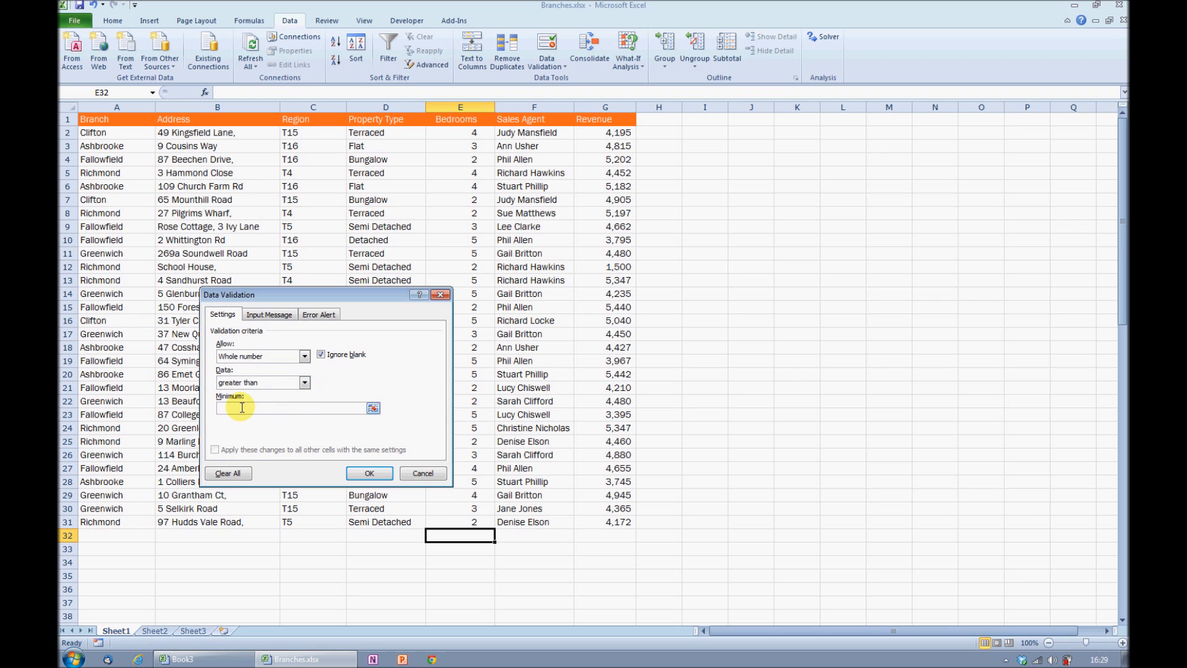
text(0)
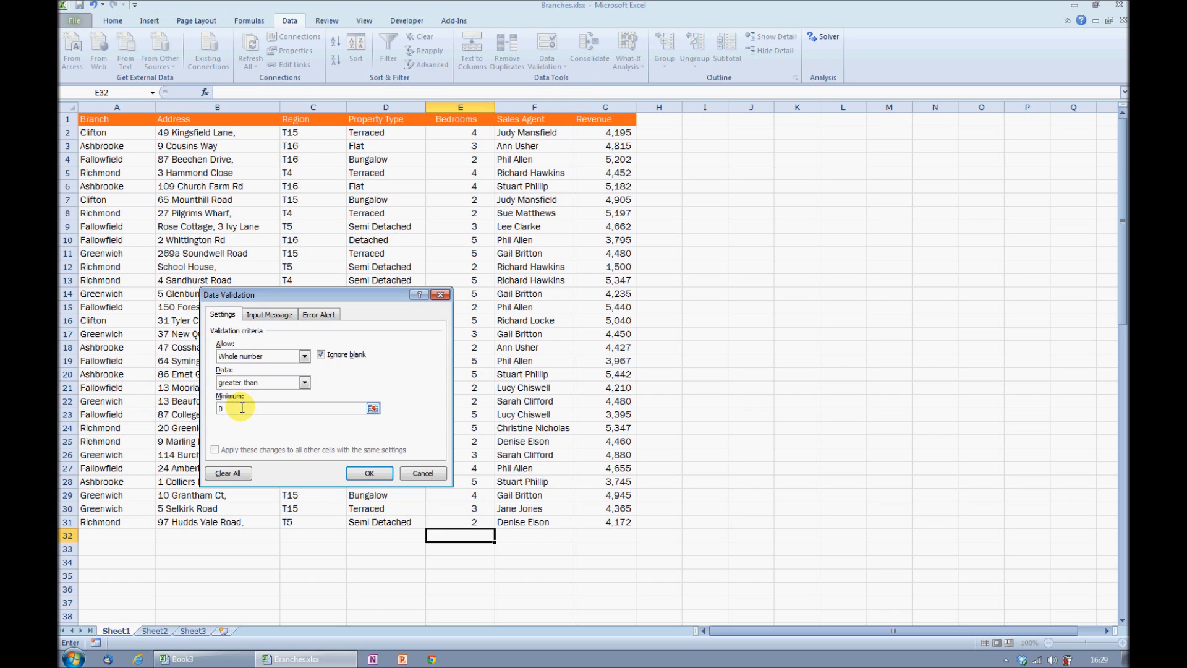
mouse_move(336, 443)
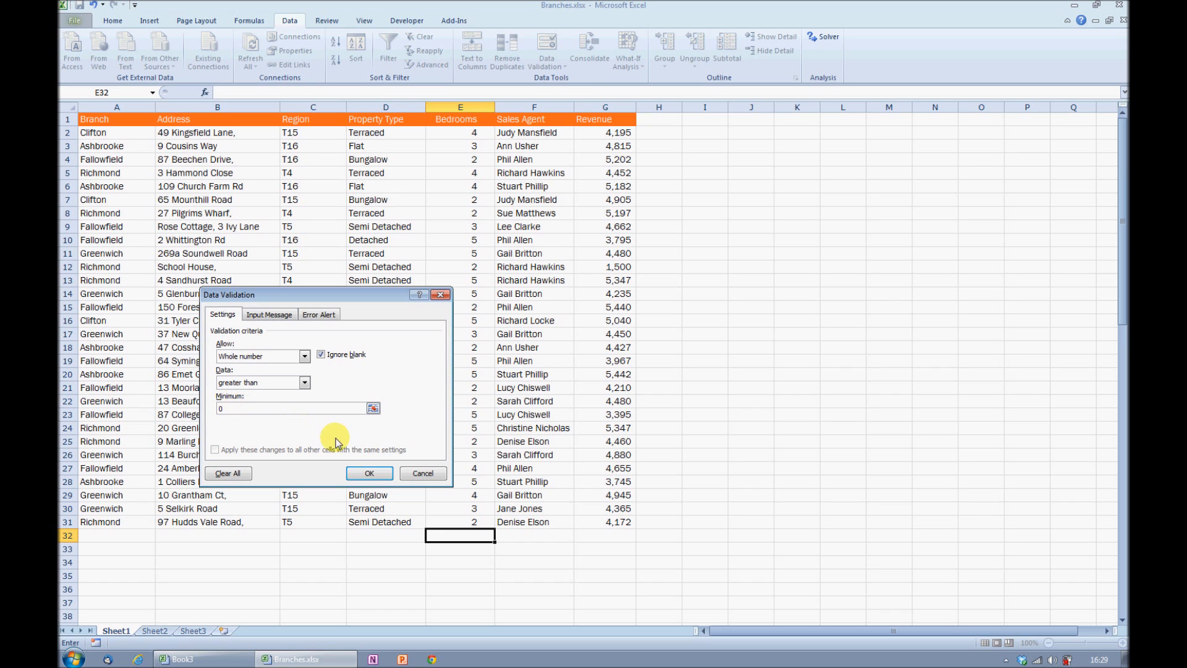
click(370, 472)
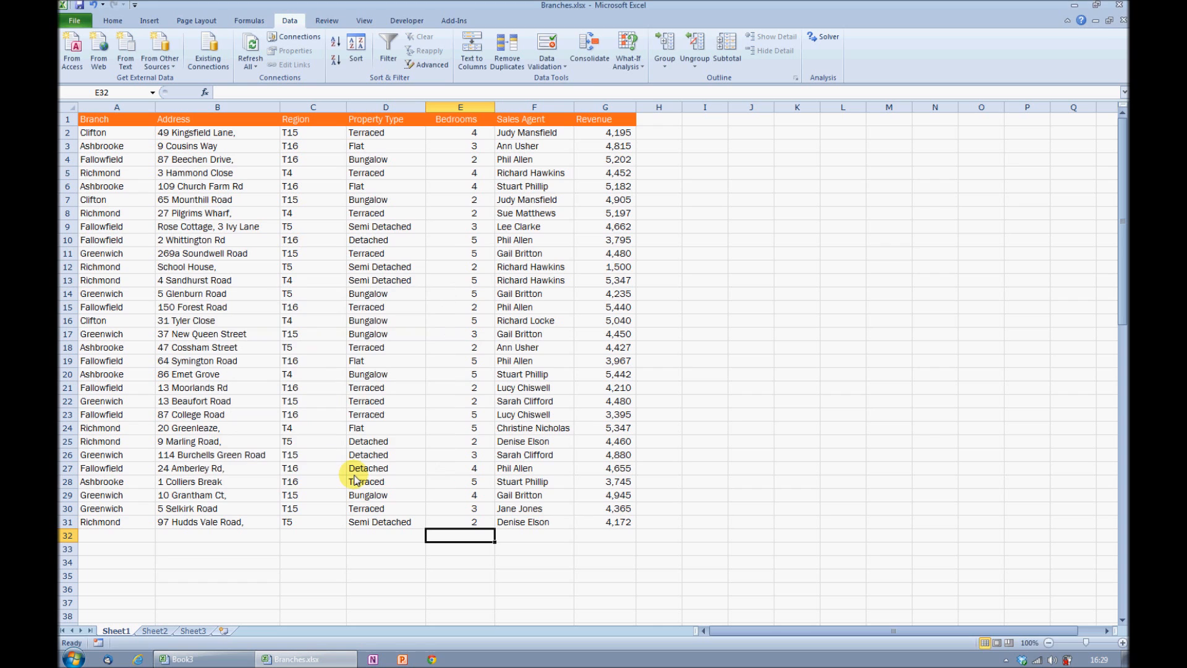
mouse_move(352, 475)
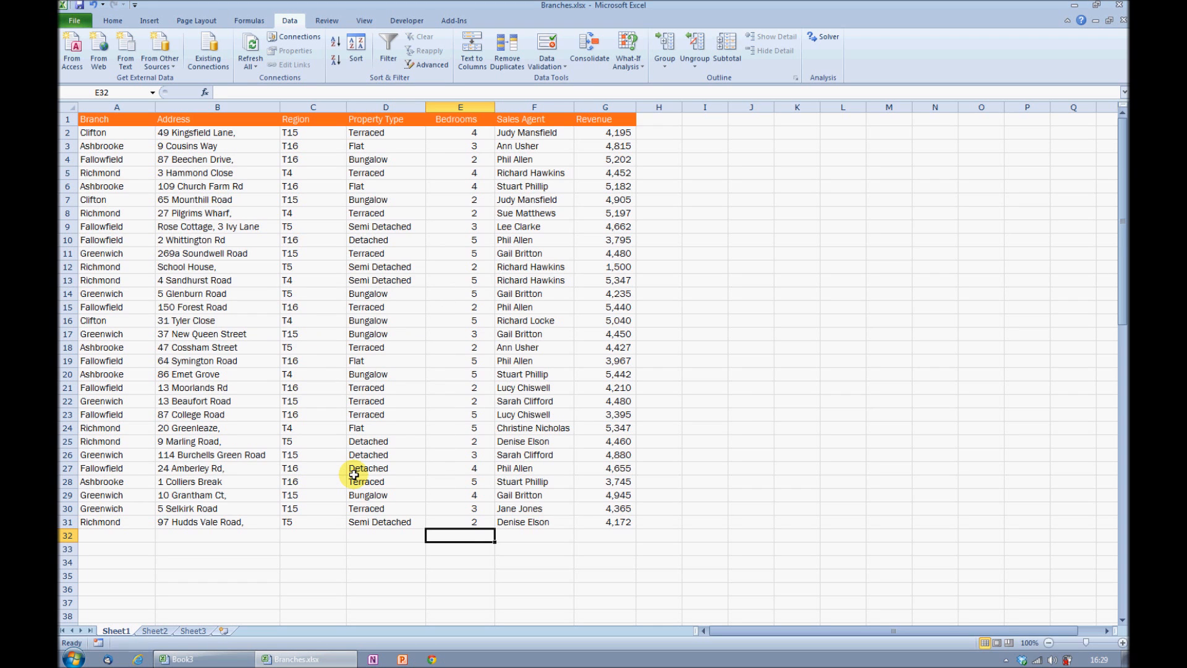
Step: Enter valid values 2 and 5 in E32, then try -1 to trigger the error
text(2)
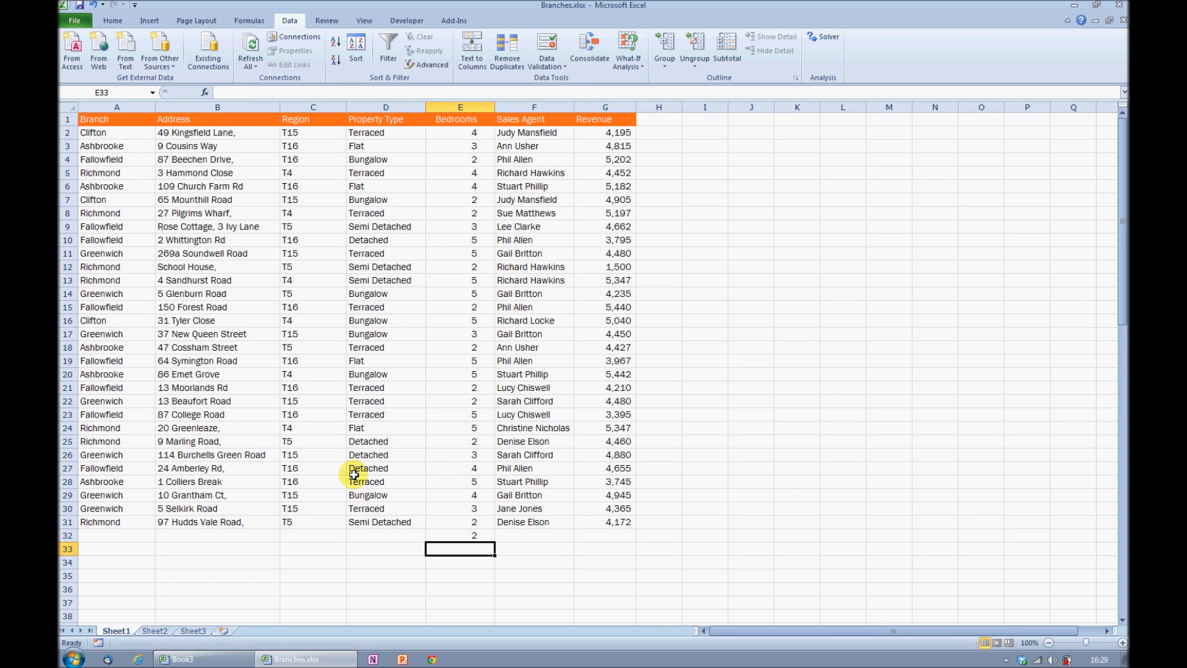
text(5)
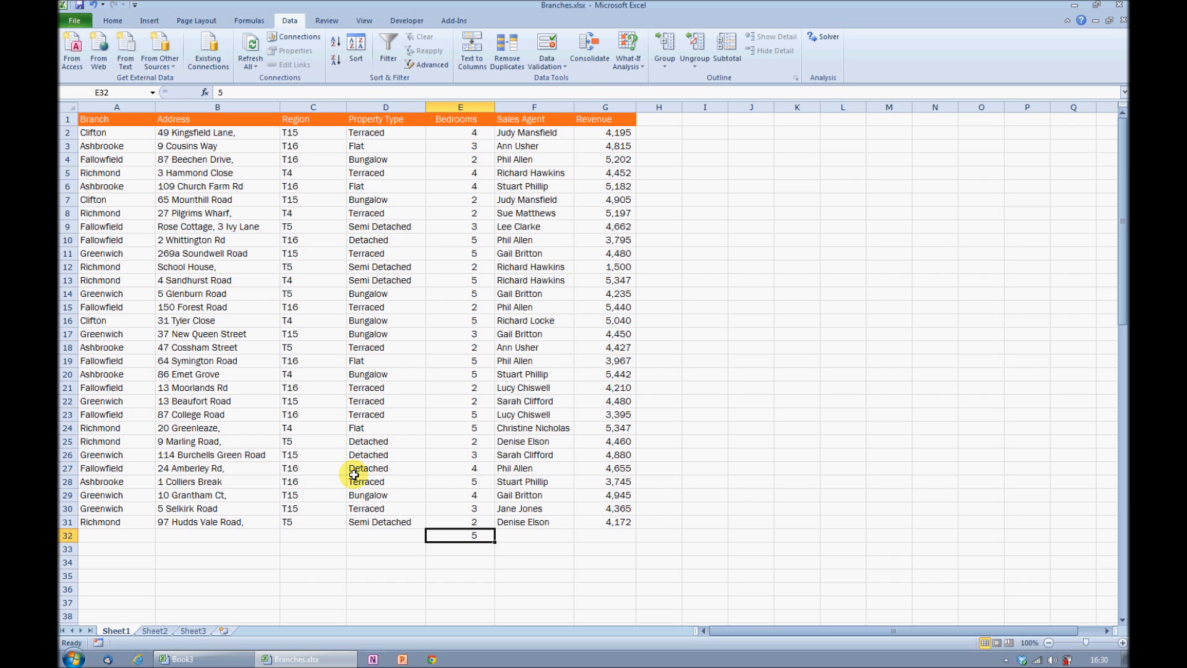
text(-1)
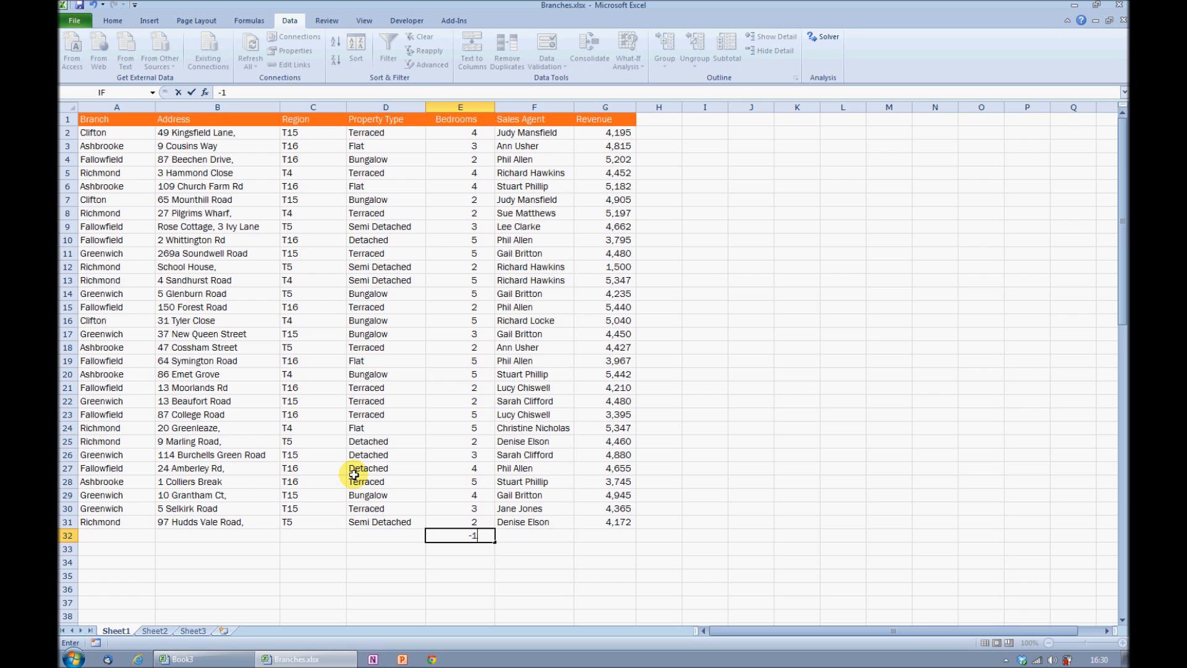